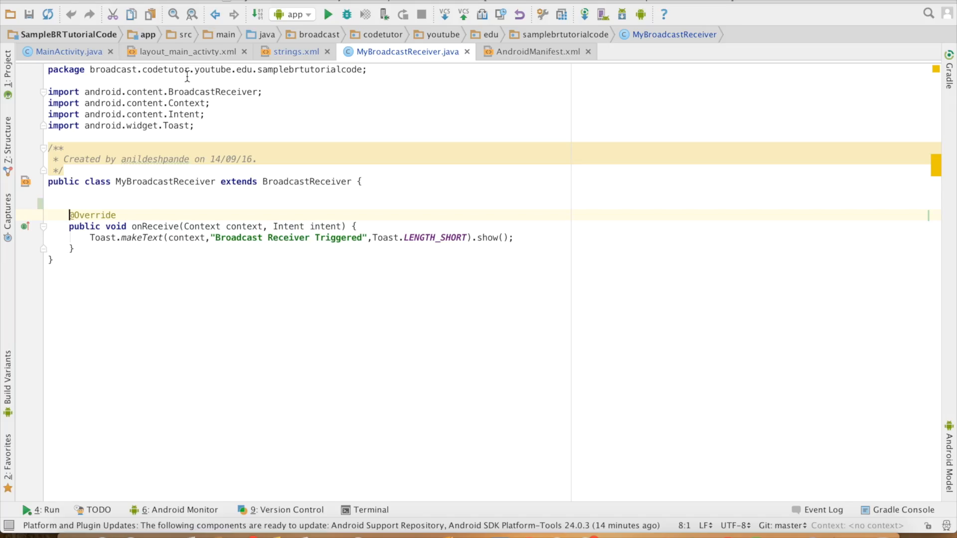
Step: Review AndroidManifest.xml with the RECEIVE_SMS permission and the MyBroadcastReceiver entry
{"action": "left_click", "coordinate": [538, 51]}
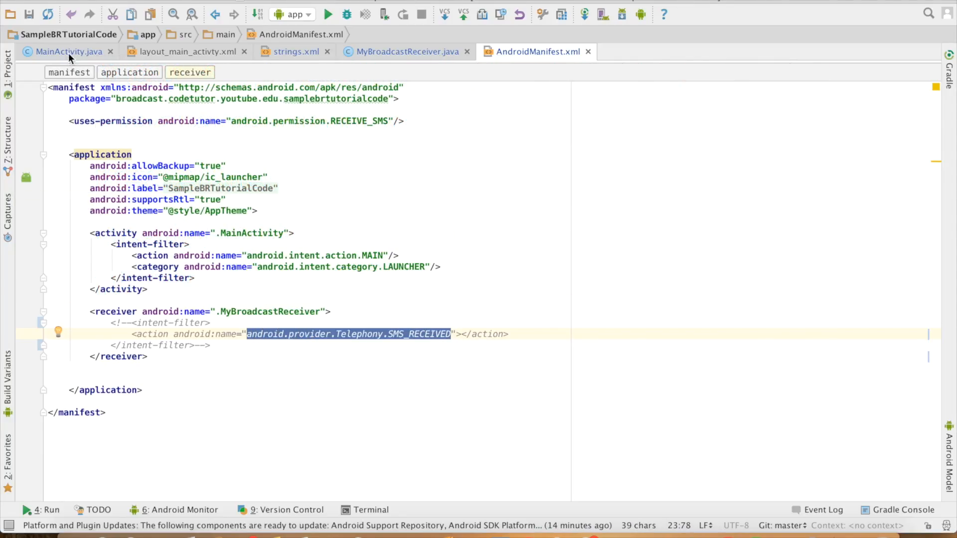
Step: In MainActivity's onCreate, assign broadcastReceiver = new MyBroadcastReceiver()
{"action": "left_click", "coordinate": [70, 51]}
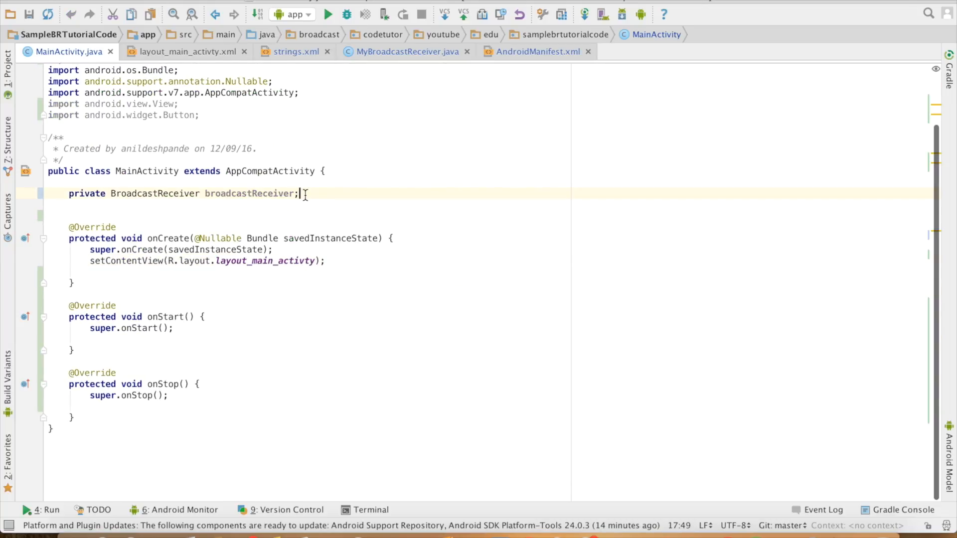
{"action": "double_click", "coordinate": [249, 193]}
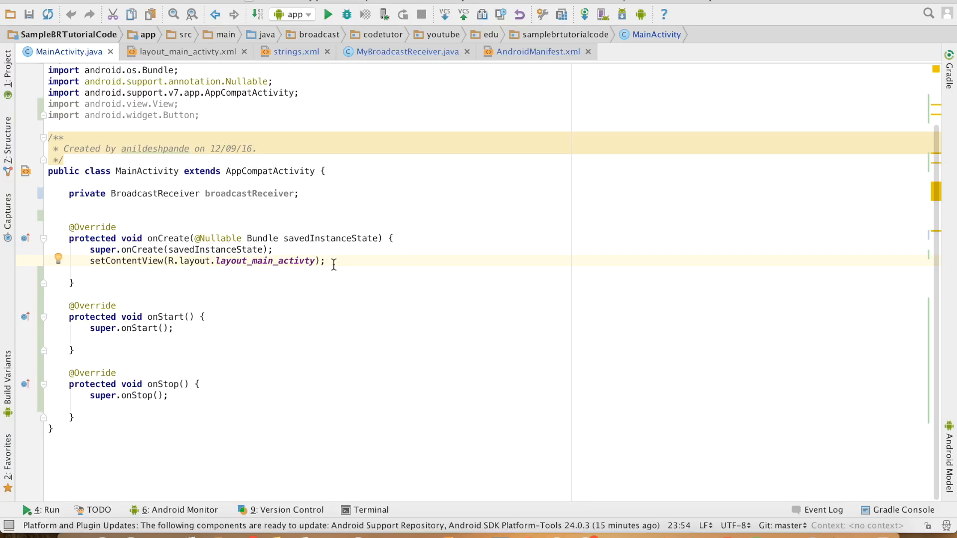
{"action": "type", "text": "broadcastReceiver"}
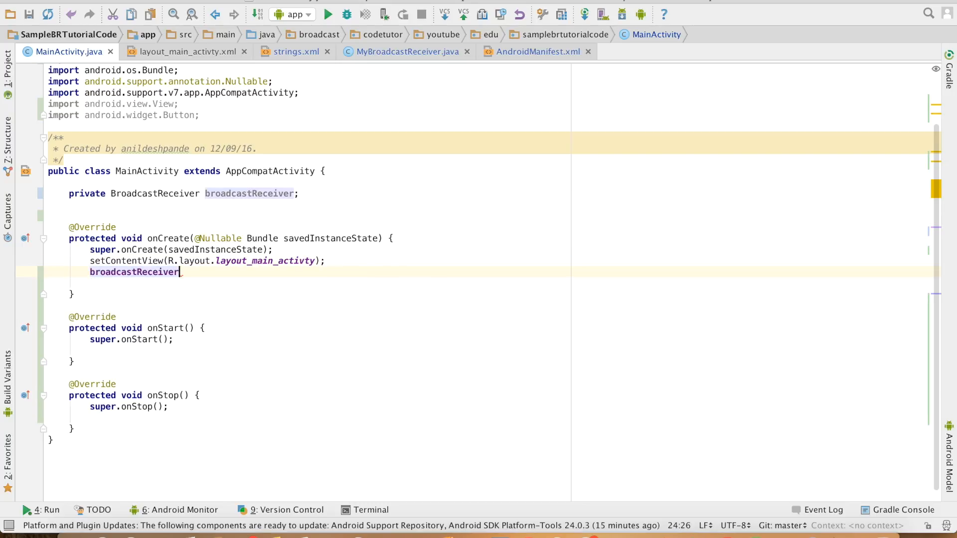
{"action": "type", "text": "=new MyBroadcastReceiver();"}
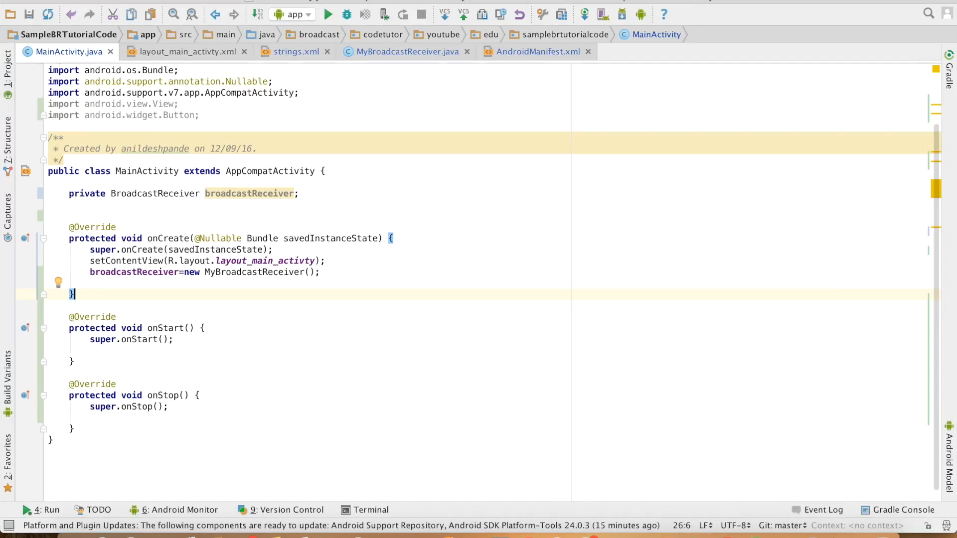
Step: Register broadcastReceiver with an SMS_RECEIVED IntentFilter in onStart and unregister it in onStop
{"action": "left_click", "coordinate": [91, 350]}
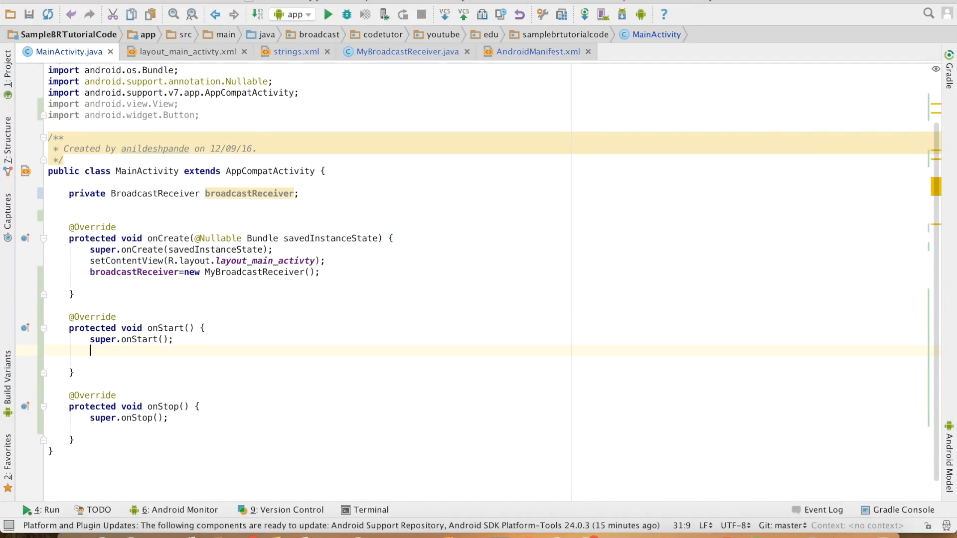
{"action": "type", "text": "registerReceiver(broadcastReceiver,"}
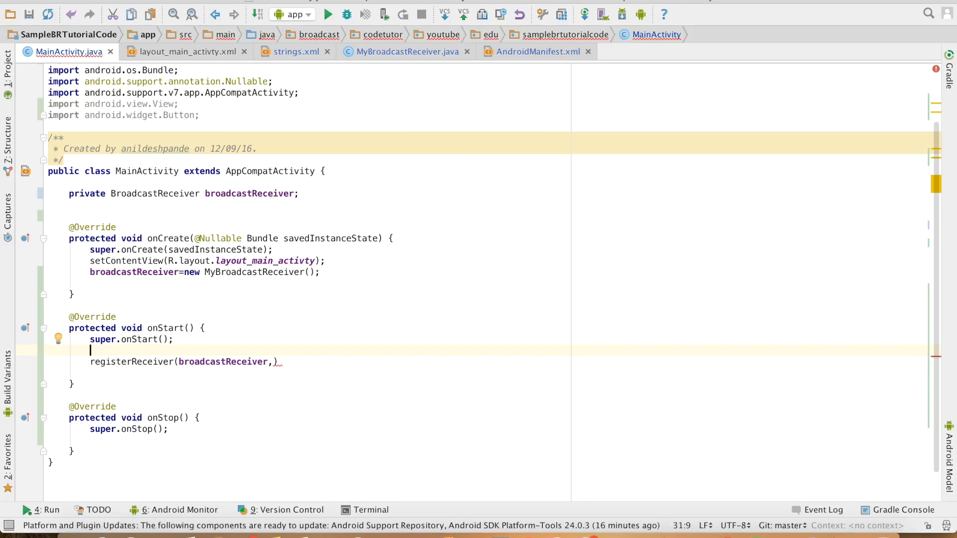
{"action": "type", "text": "IntentFilter intentFilter=new IntentFilter(\"android.provider.Telephony.SMS_RECEIVED\");"}
{"action": "left_click", "coordinate": [195, 440]}
{"action": "type", "text": "unregisterReceiver();"}
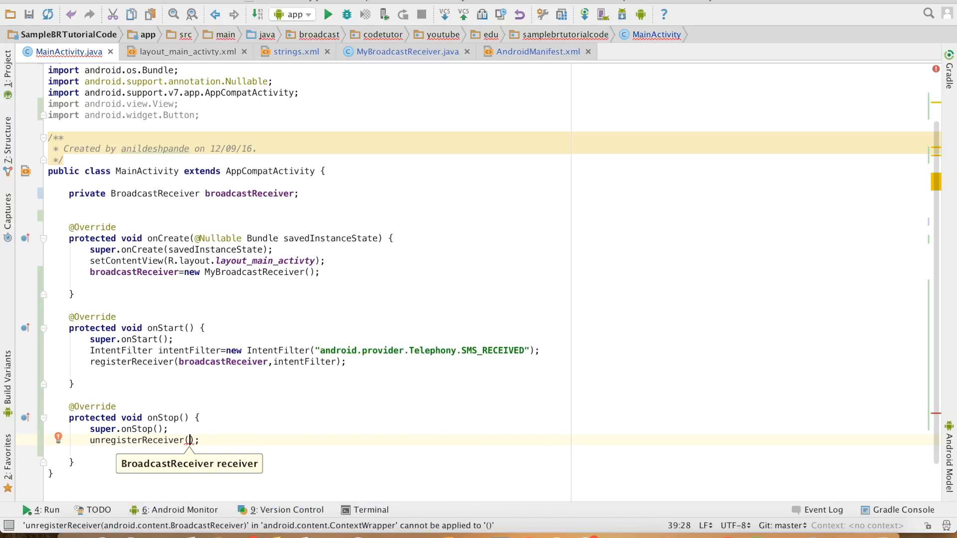
{"action": "type", "text": "broadcastReceiver"}
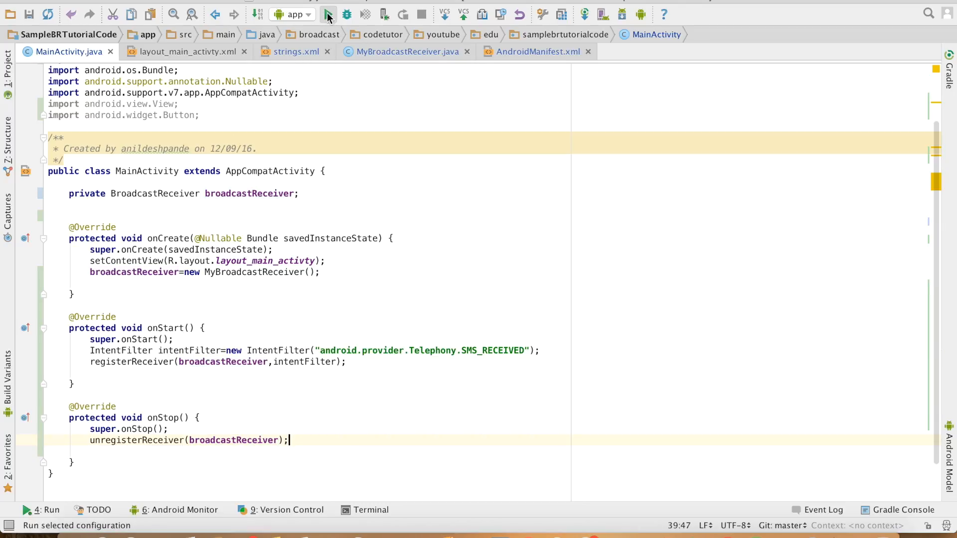
{"action": "left_click", "coordinate": [328, 14]}
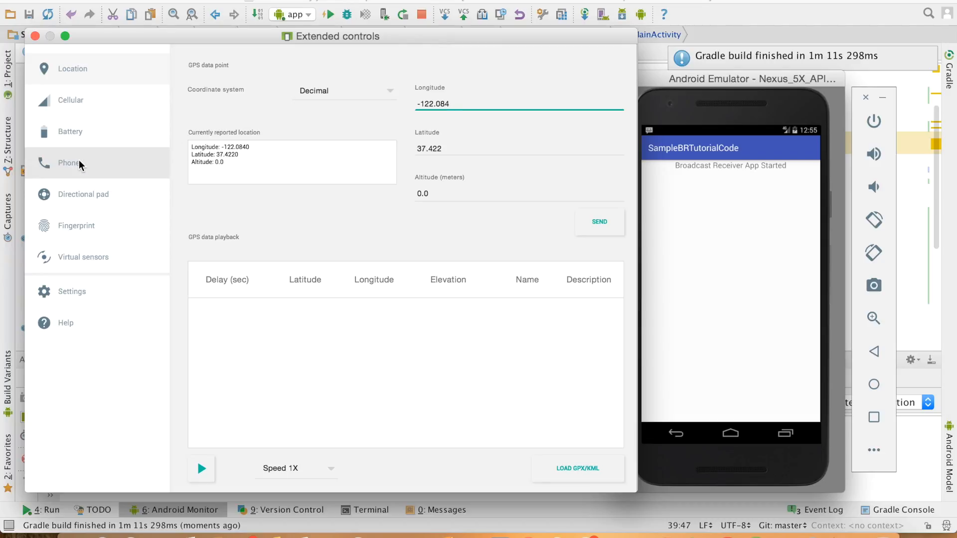
{"action": "left_click", "coordinate": [68, 162]}
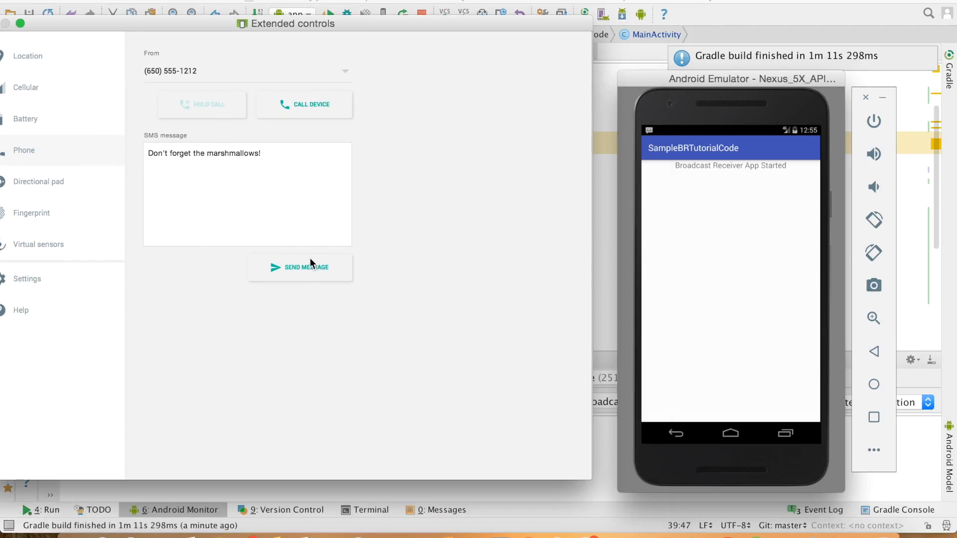
{"action": "mouse_move", "coordinate": [305, 279]}
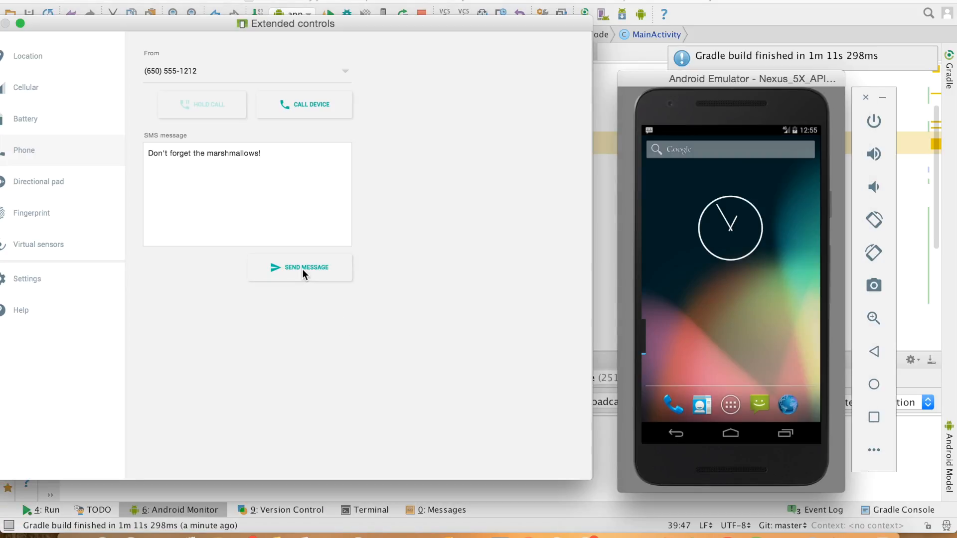
{"action": "left_click", "coordinate": [195, 71]}
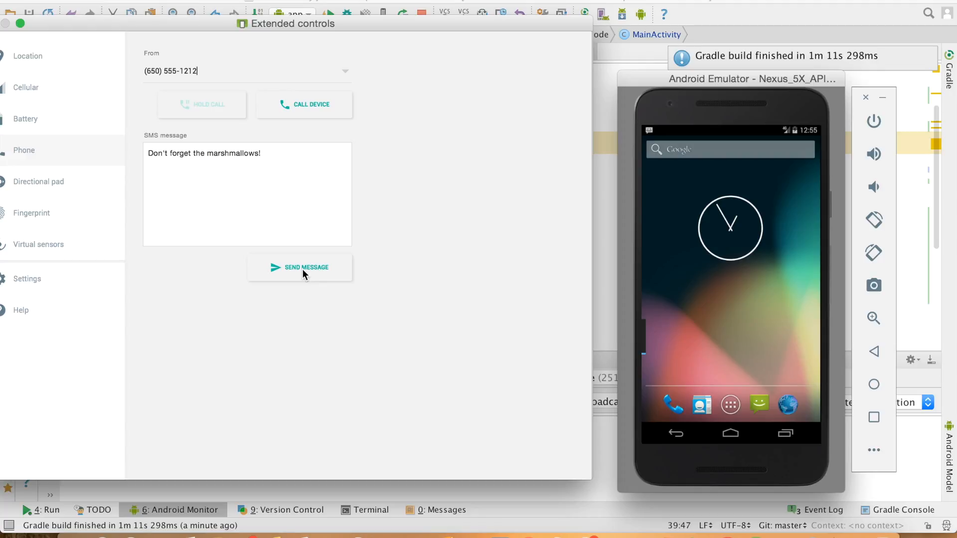